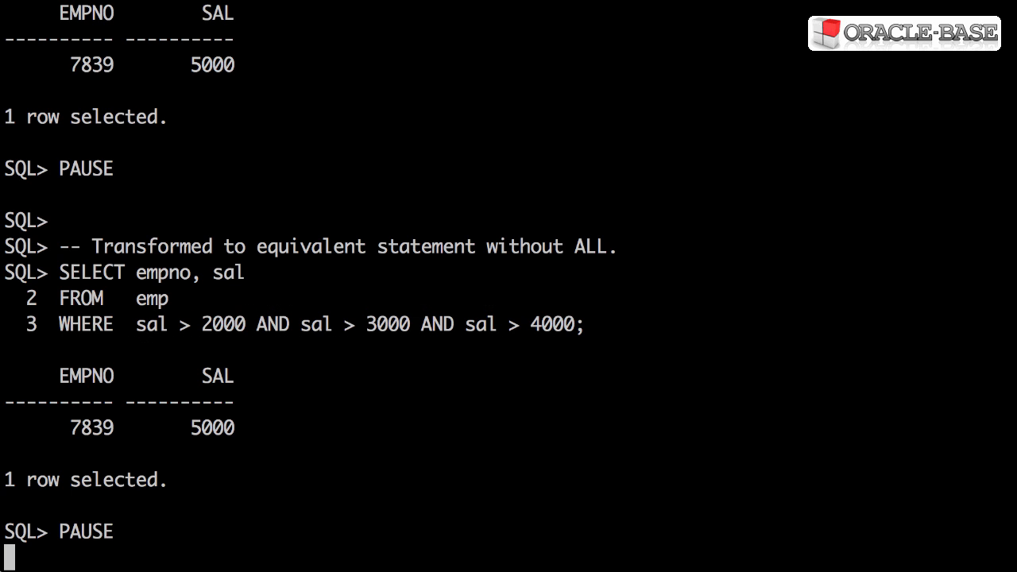
# - Continue the script to run the e1.sal > ALL department 20 query, returning employee 7839 with 5000
pyautogui.press('enter')
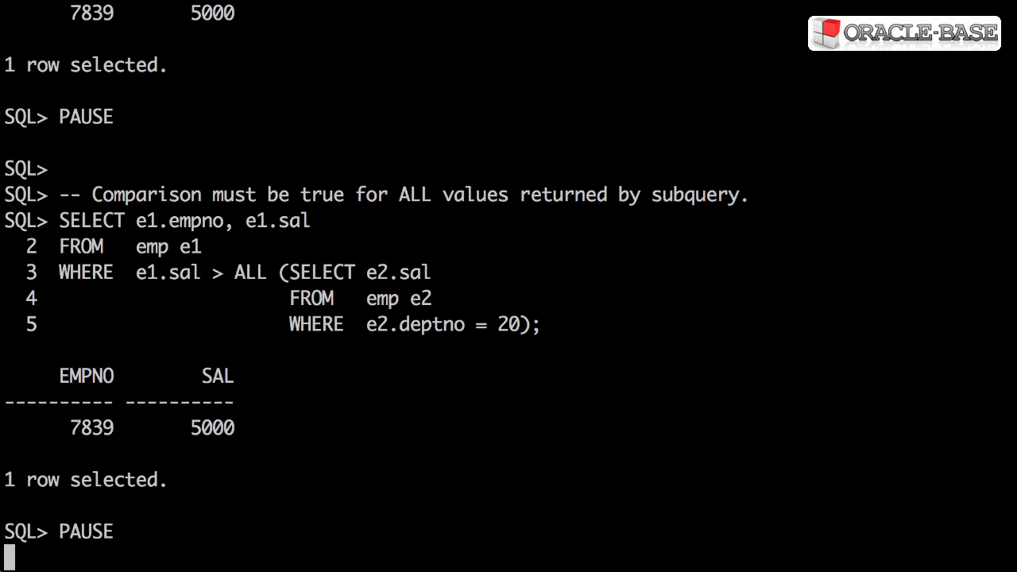
pyautogui.moveTo(131, 258); pyautogui.dragTo(544, 322)
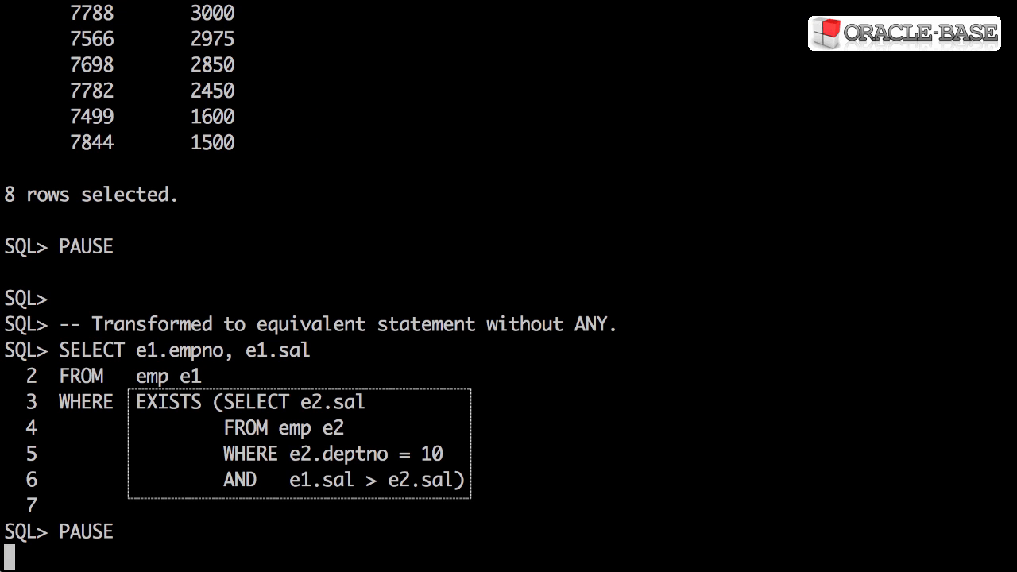
# - Execute the EXISTS rewrite of the department 10 ANY query with /, returning 8 salary rows
pyautogui.write('/')
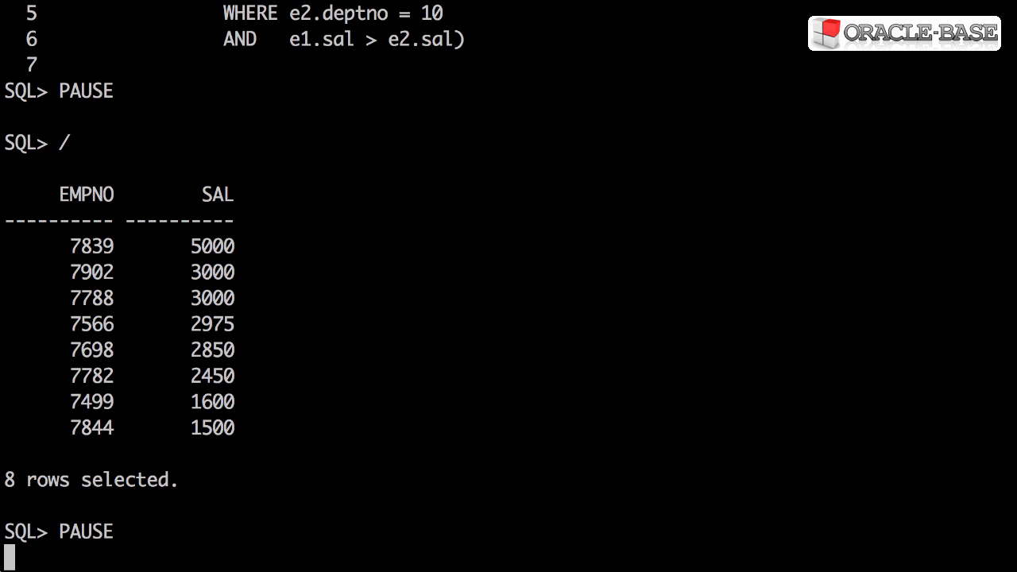